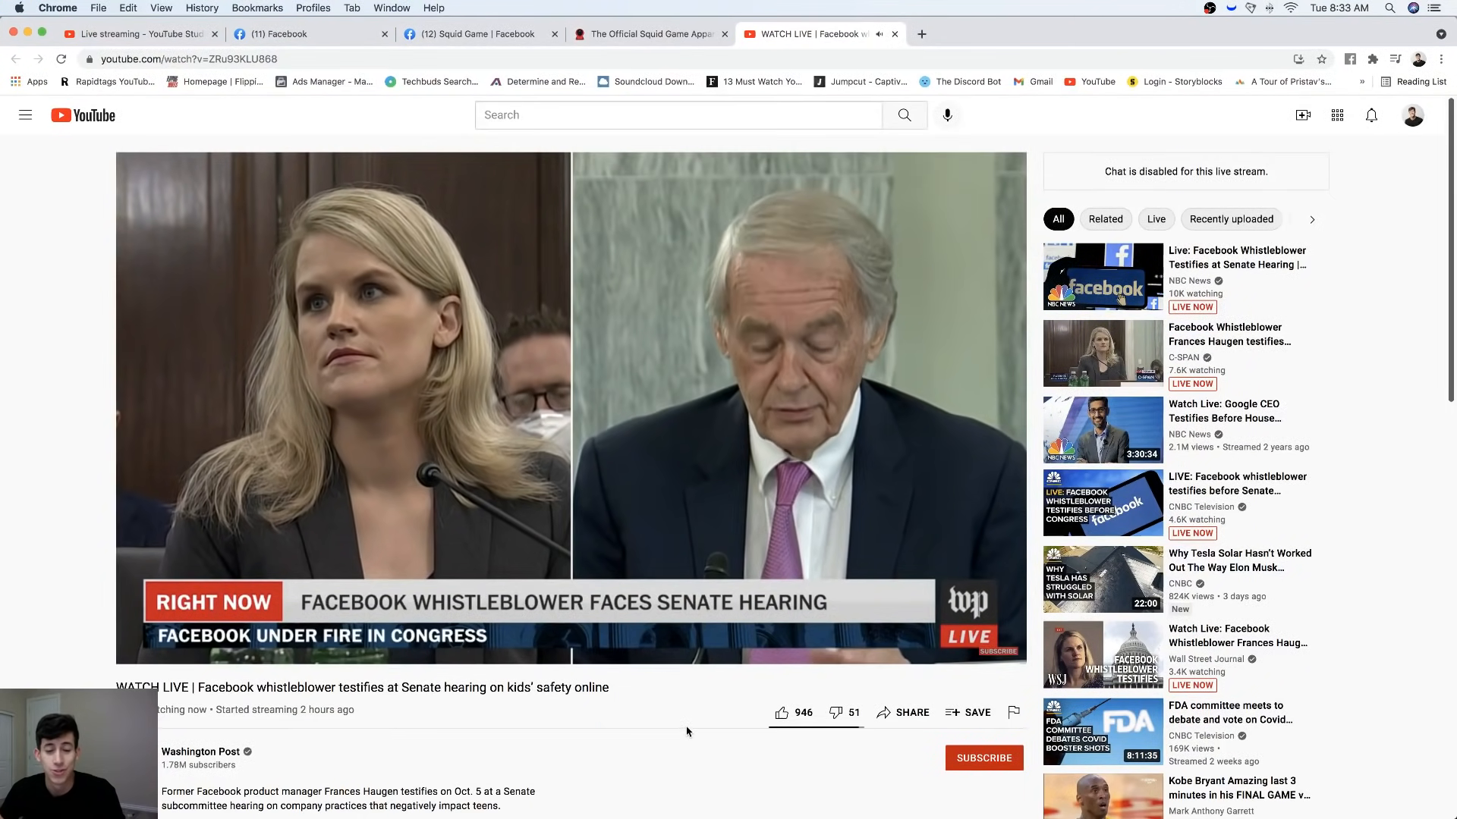
mouse_move(488, 384)
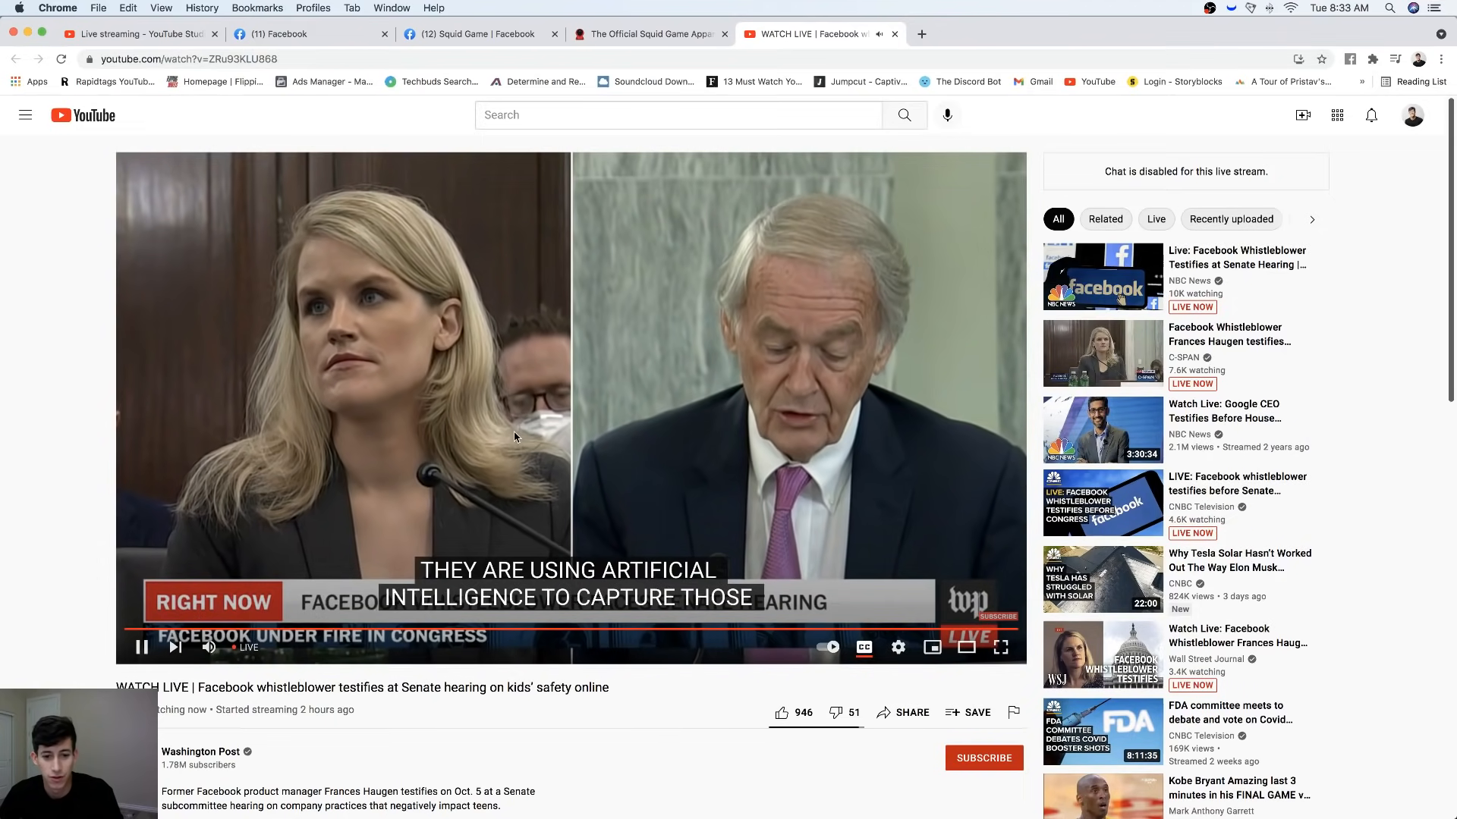
Step: Switch to Webull and search for FB to replace the AMC chart with Facebook
key("cmd+tab")
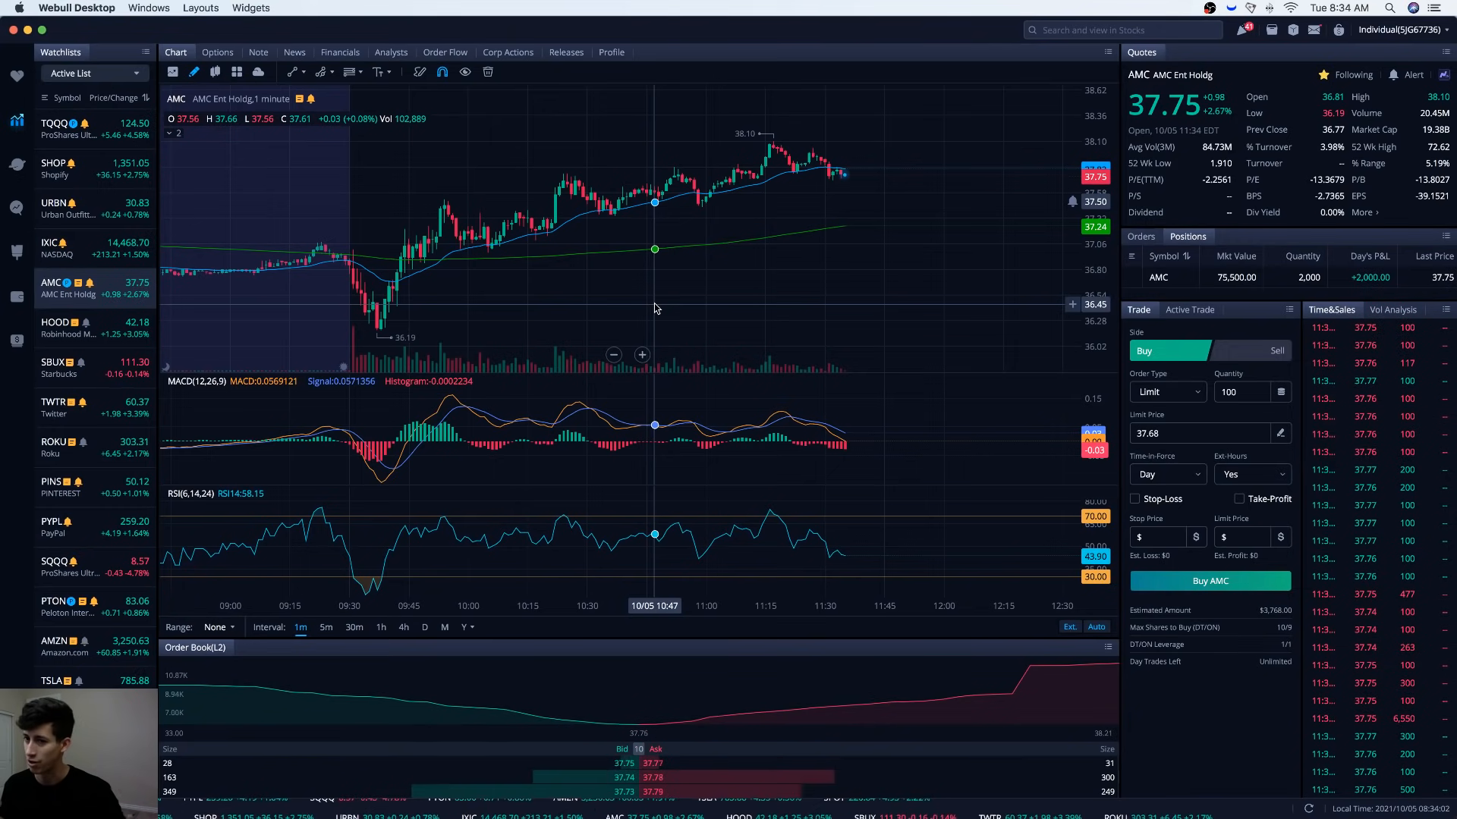
left_click(1121, 30)
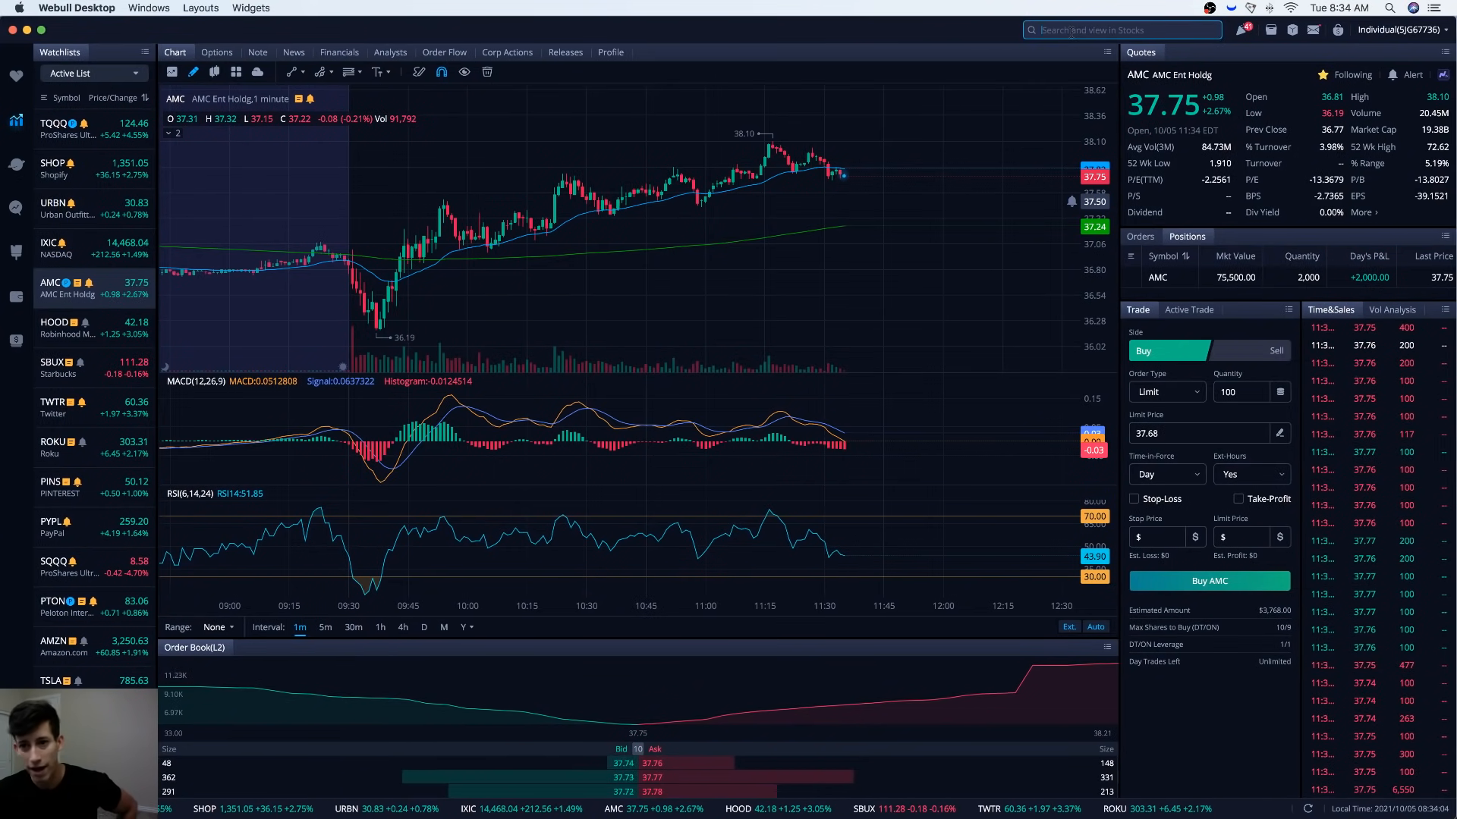
left_click(1121, 30)
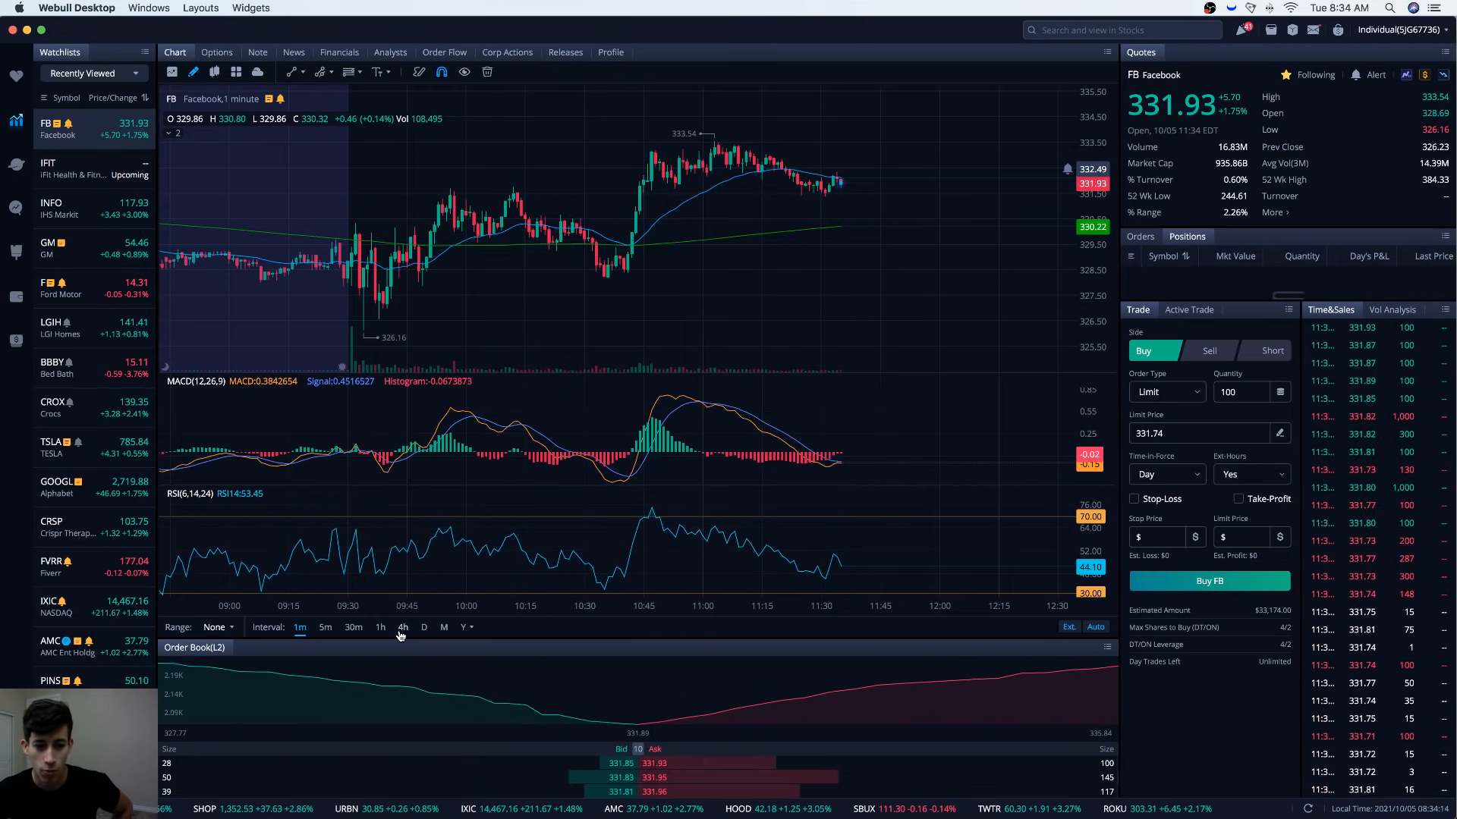
Step: Switch the FB chart to 4-hour candles, then to daily candles
left_click(402, 628)
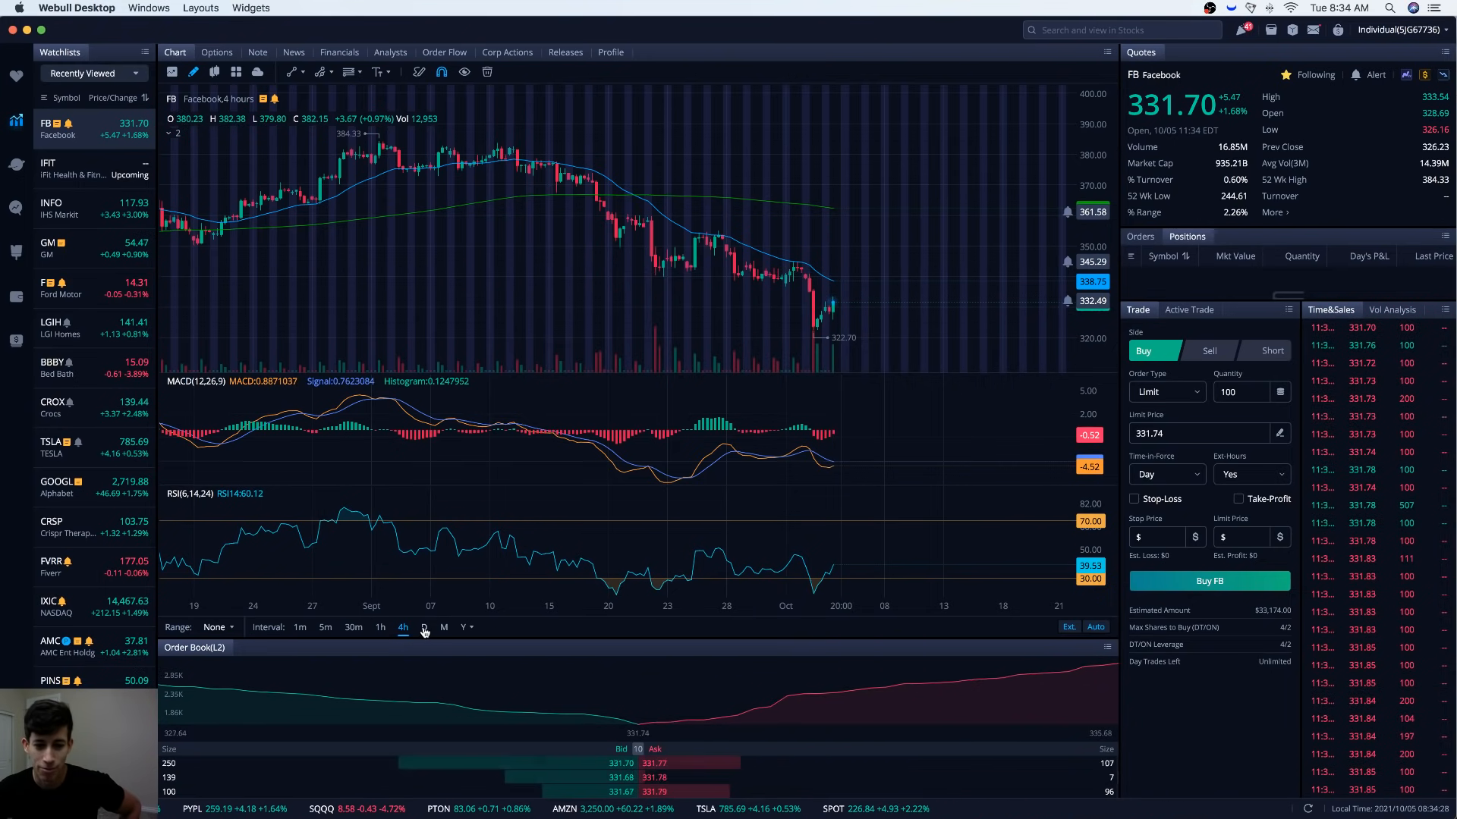
left_click(425, 627)
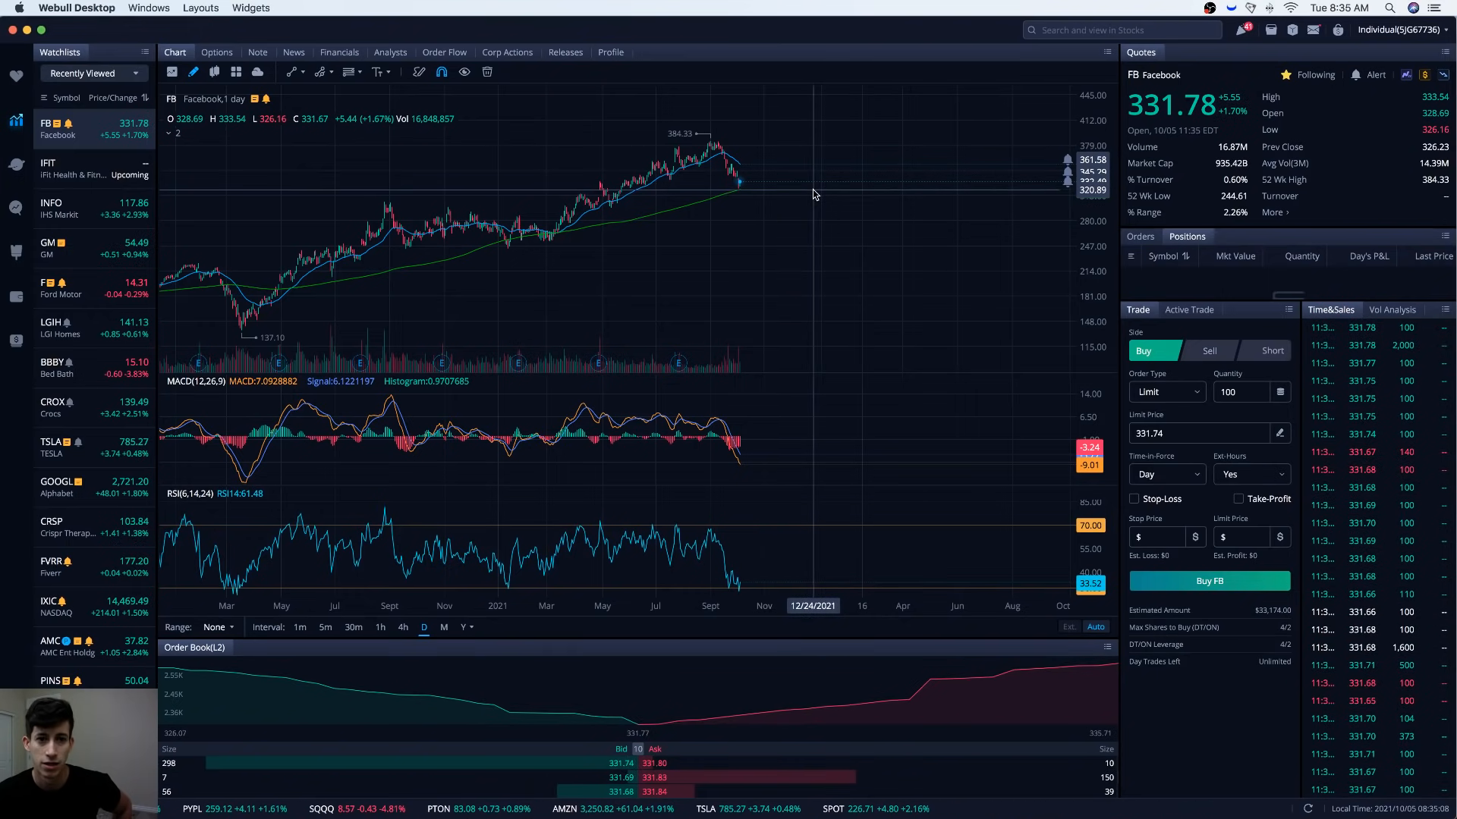
mouse_move(579, 214)
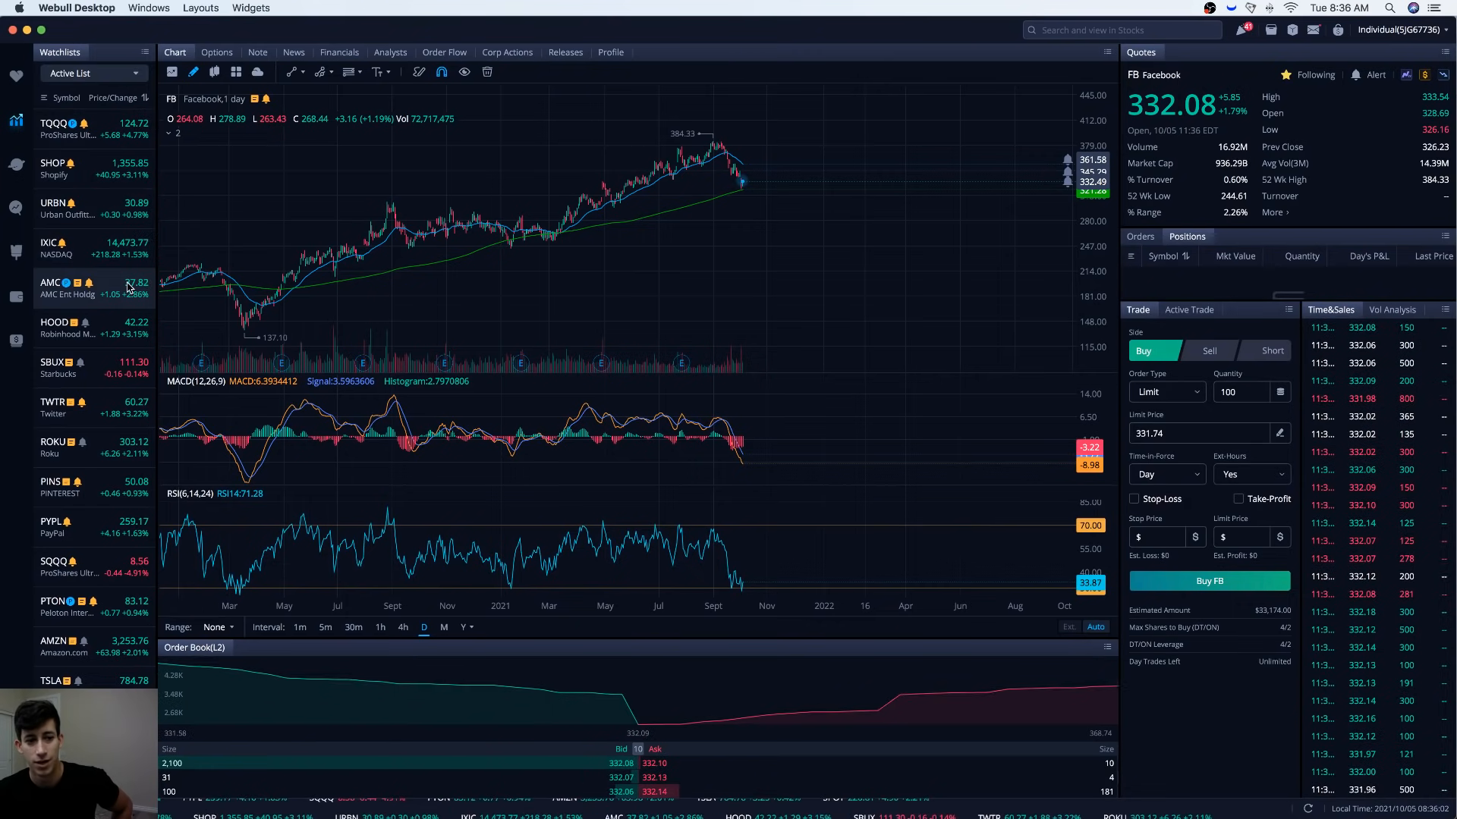
Step: View AMC in 1-minute candles, then switch to the TQQQ and PTON charts
left_click(70, 288)
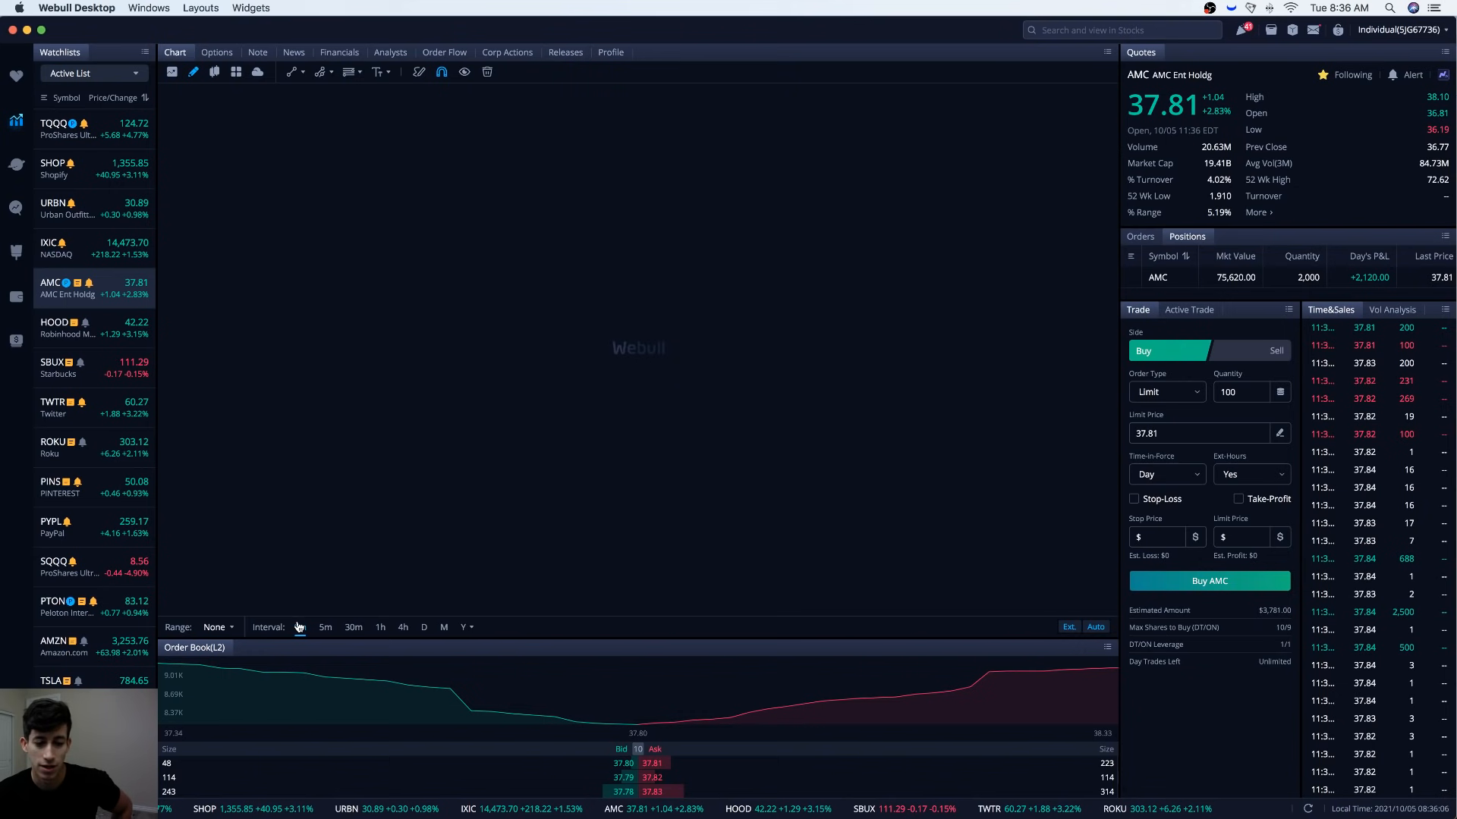
left_click(299, 628)
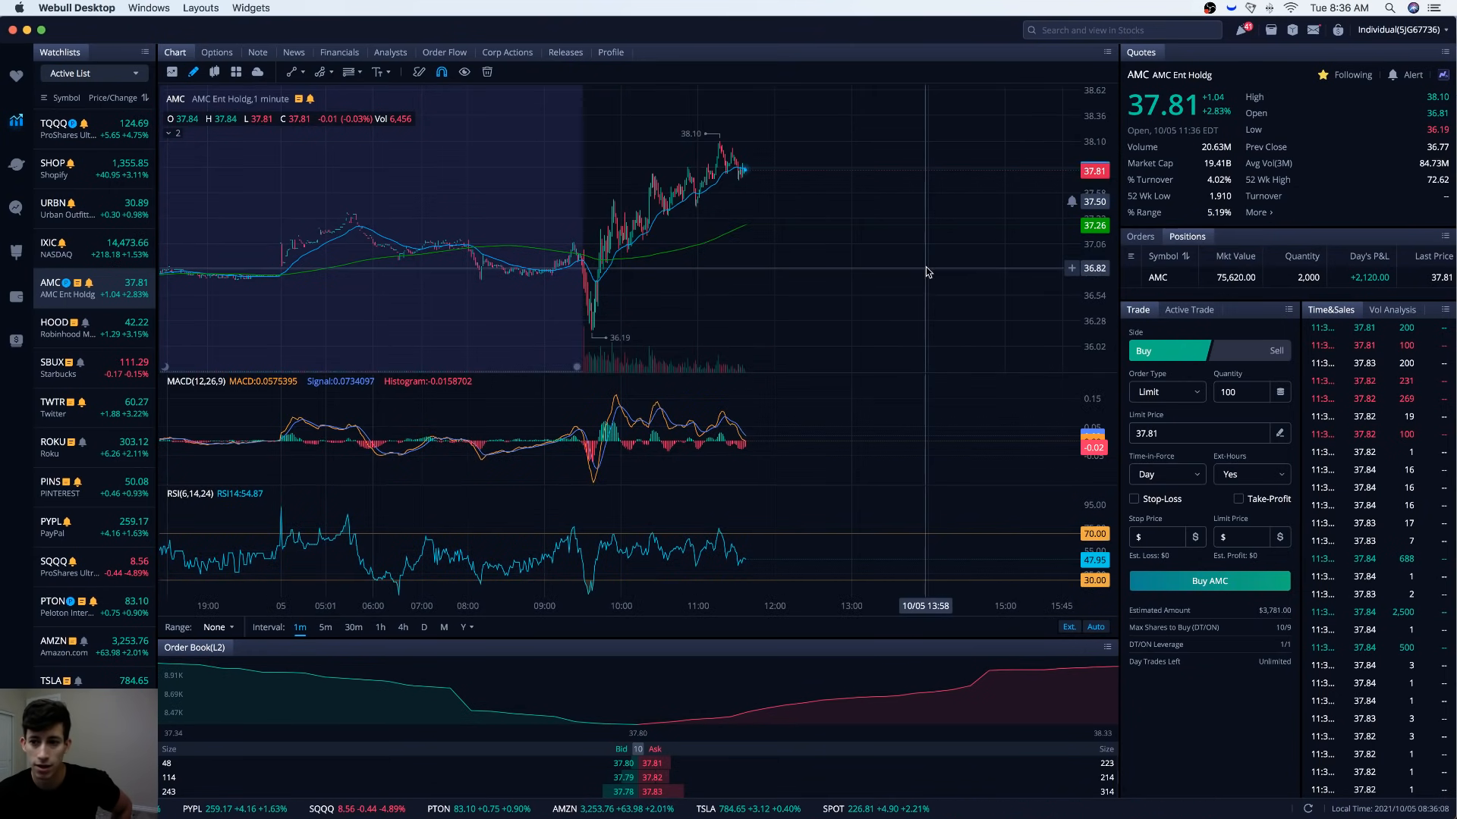
mouse_move(808, 298)
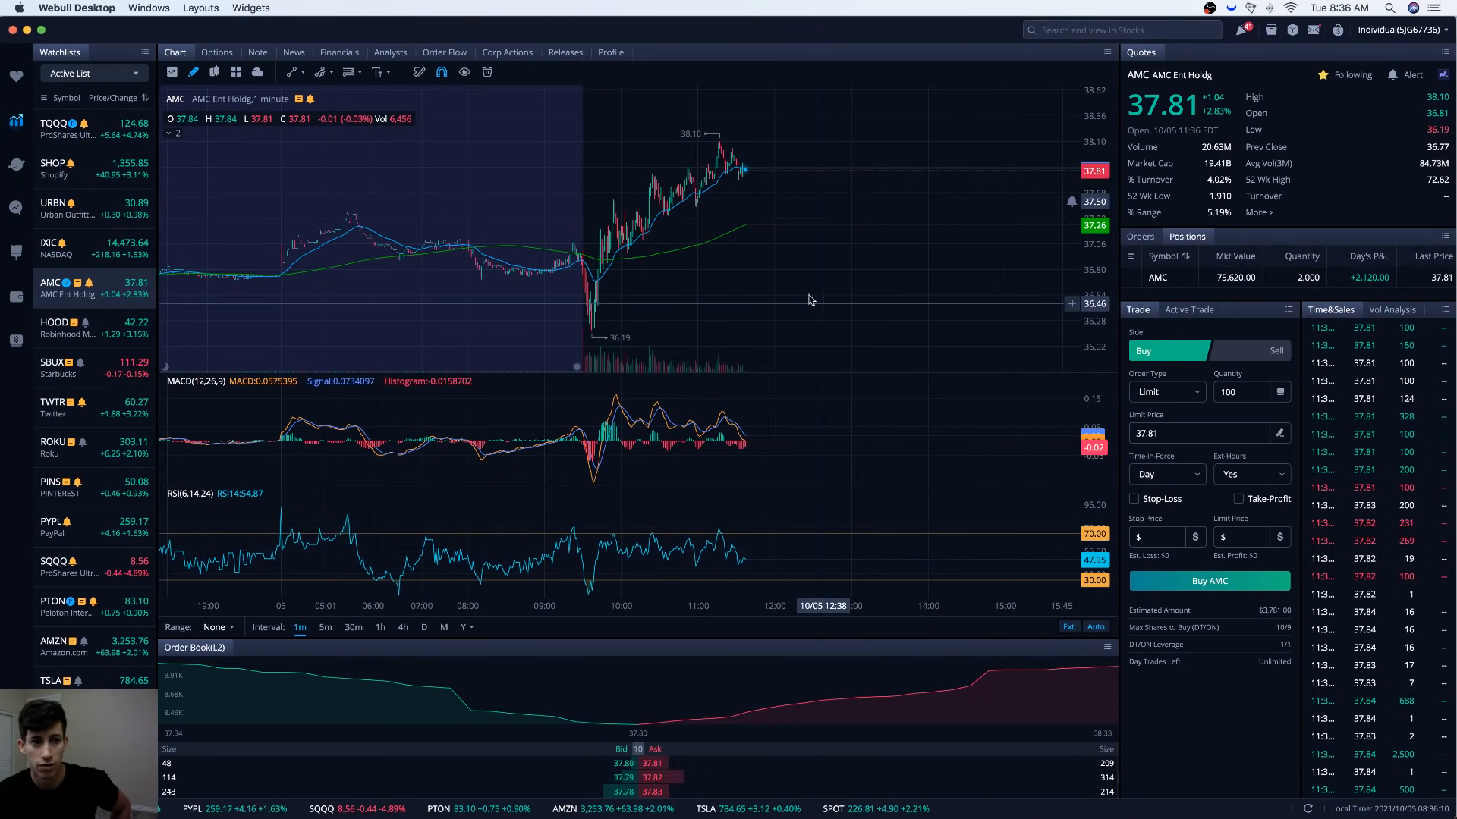
left_click(65, 128)
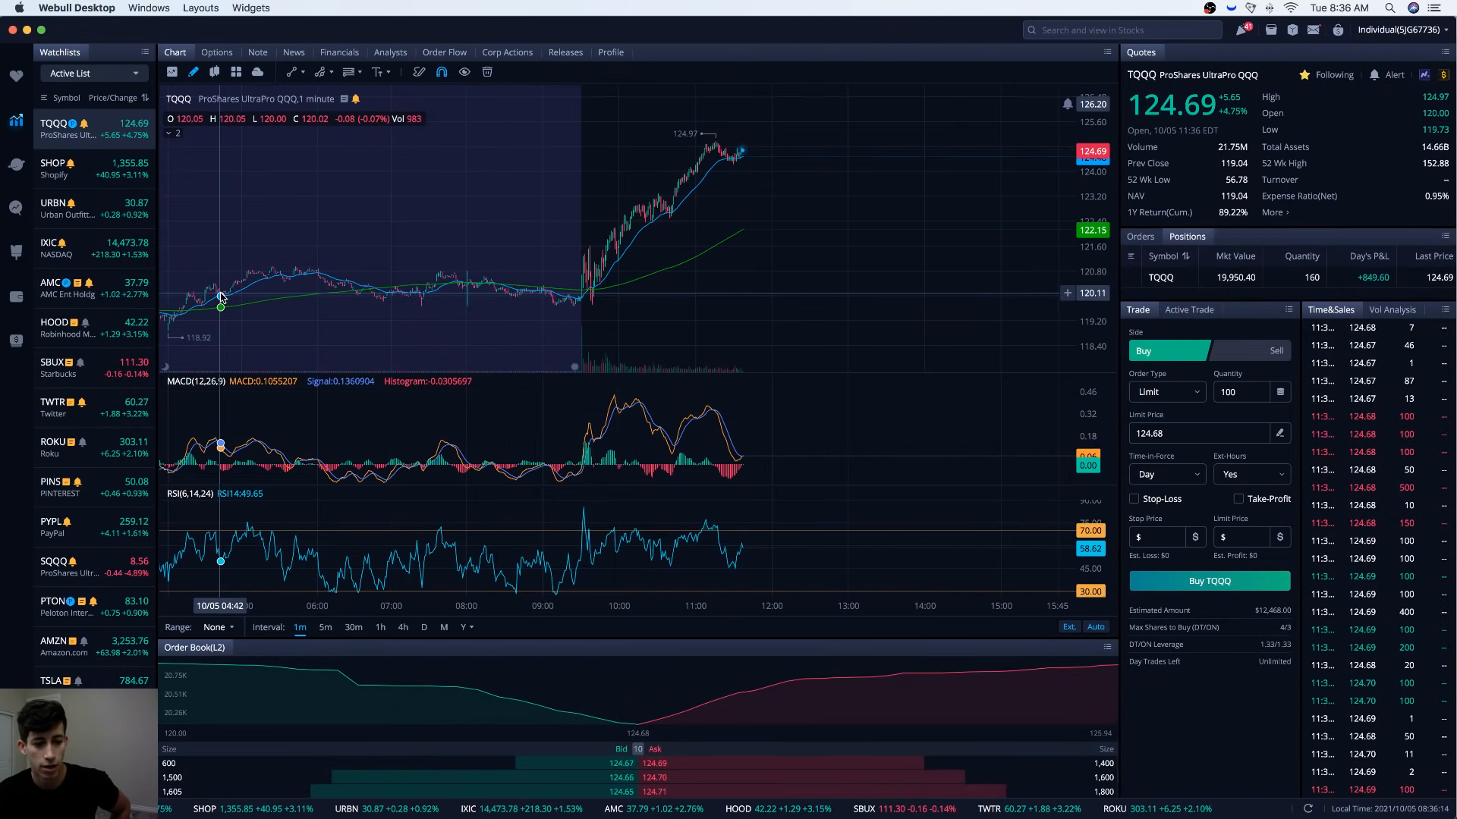
left_click(56, 606)
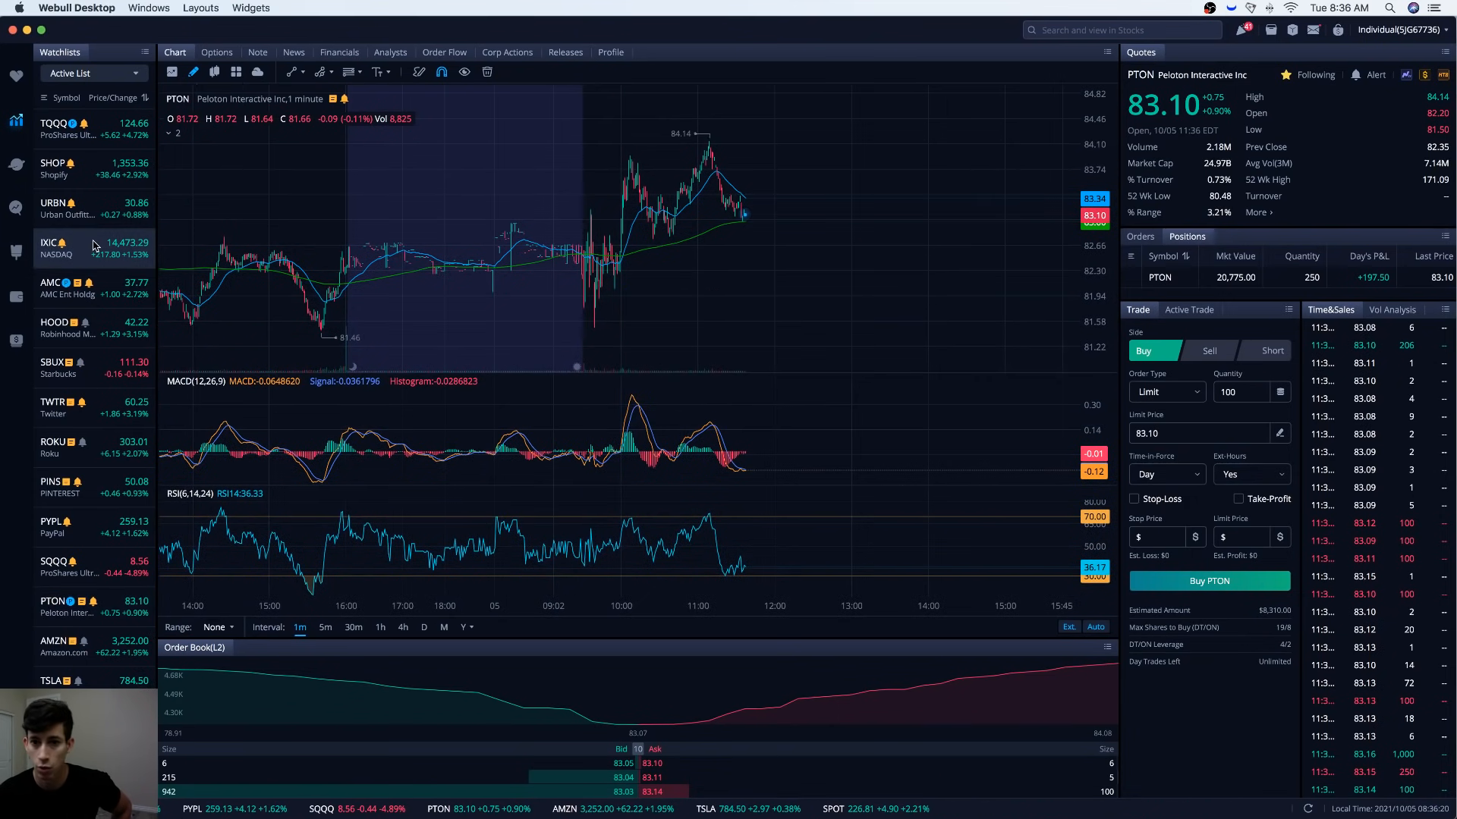
left_click(70, 249)
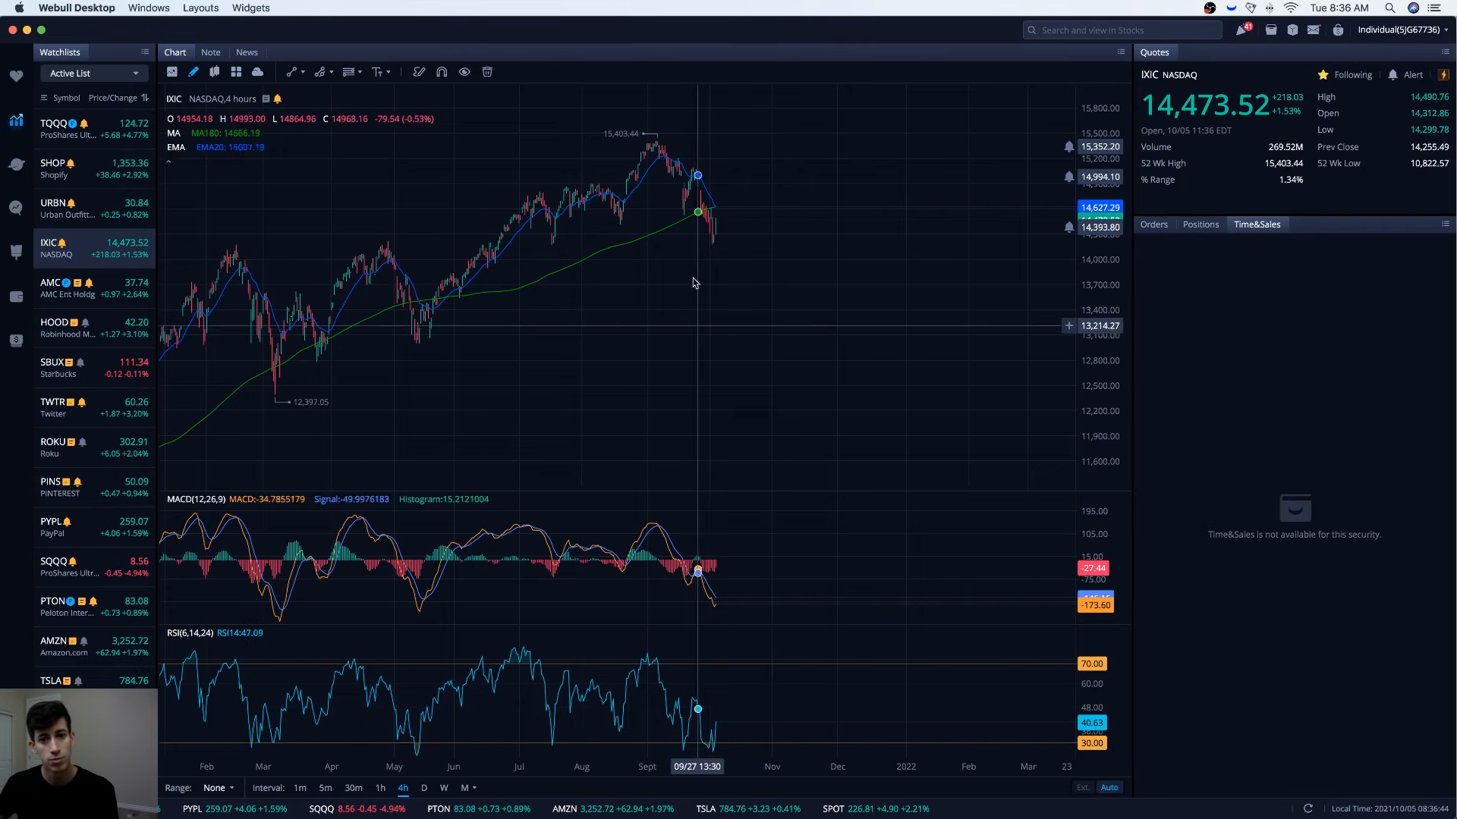
mouse_move(724, 229)
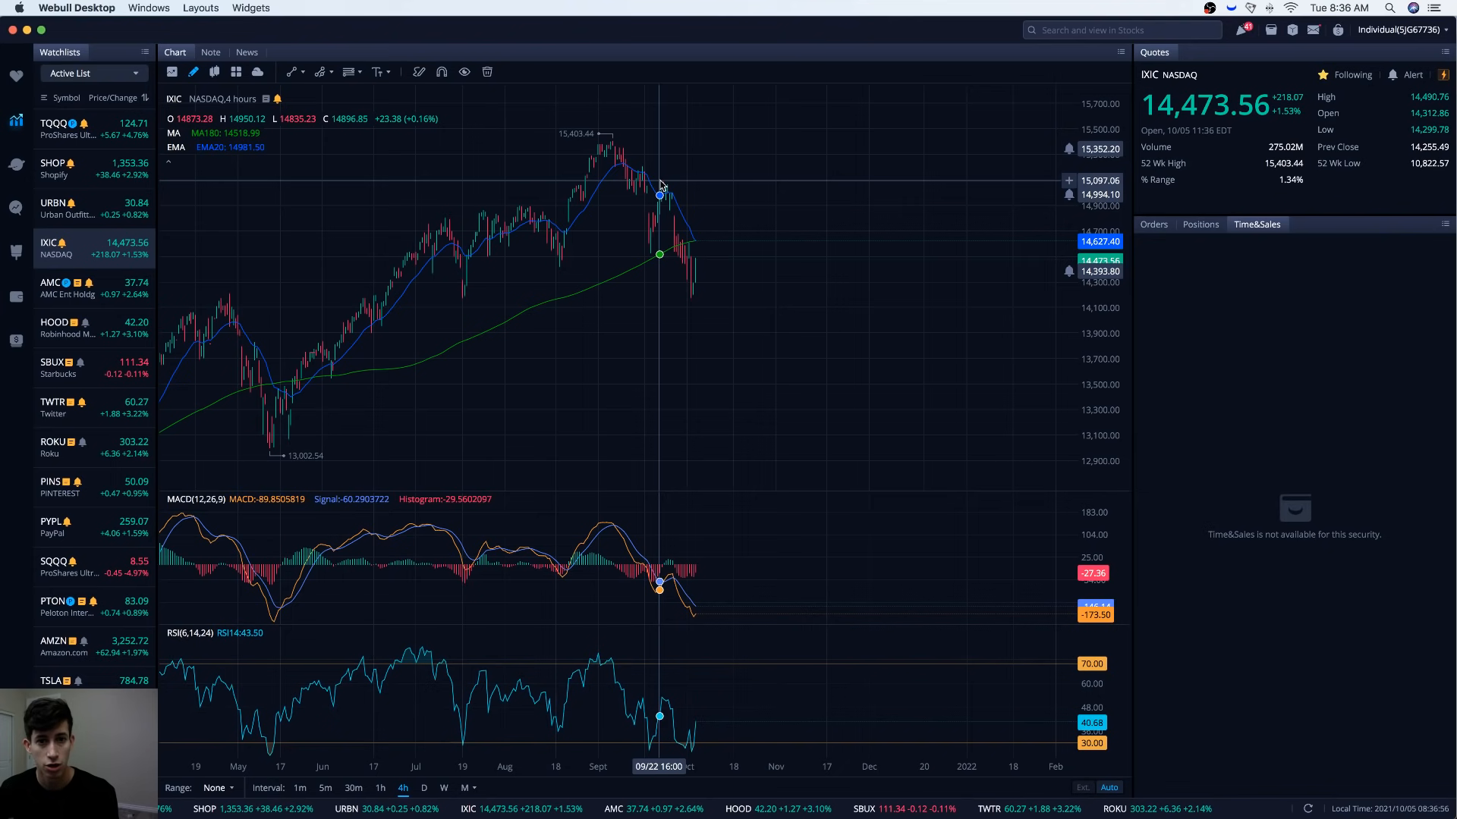
mouse_move(673, 253)
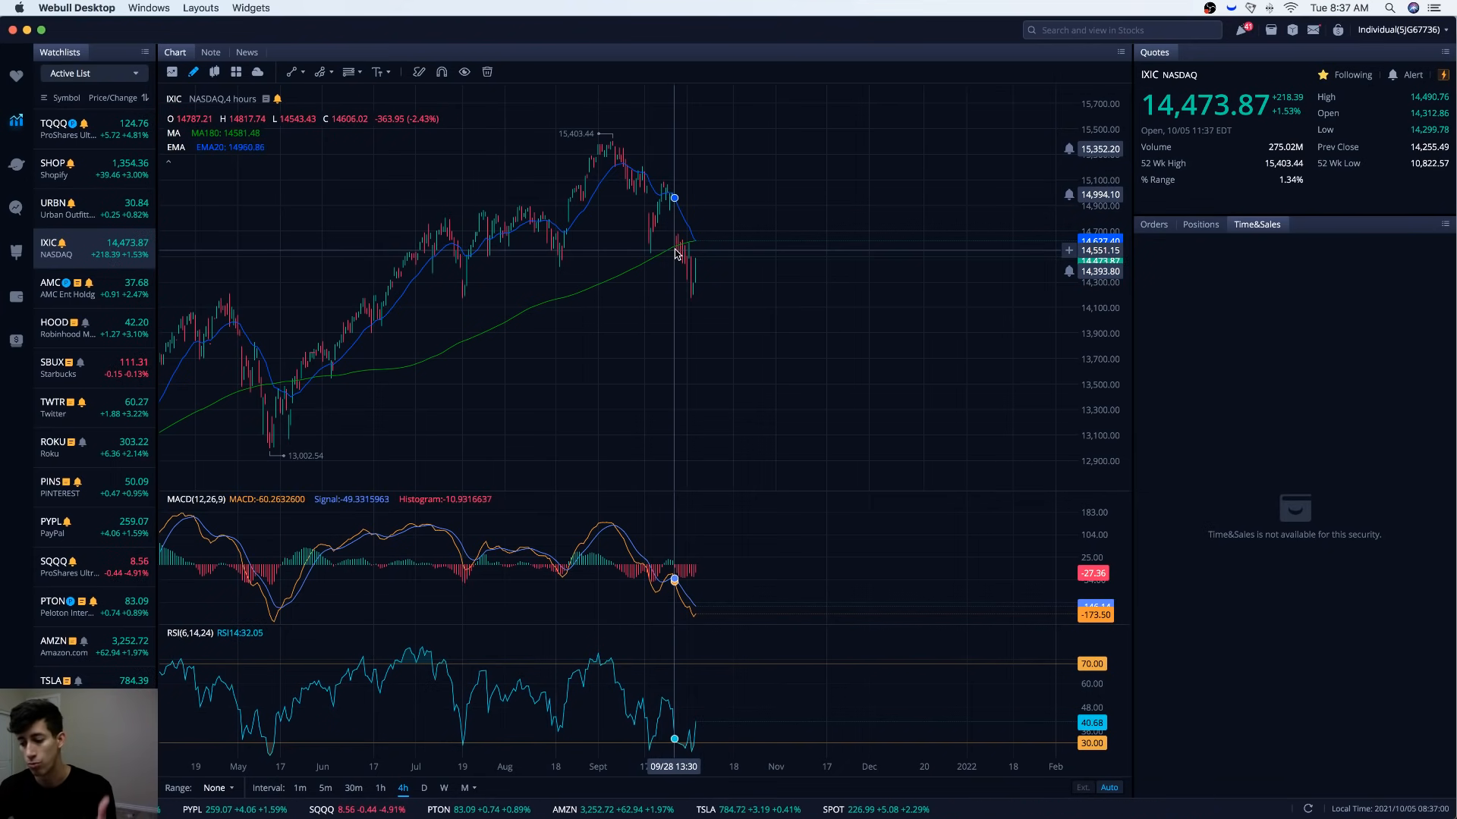
mouse_move(707, 265)
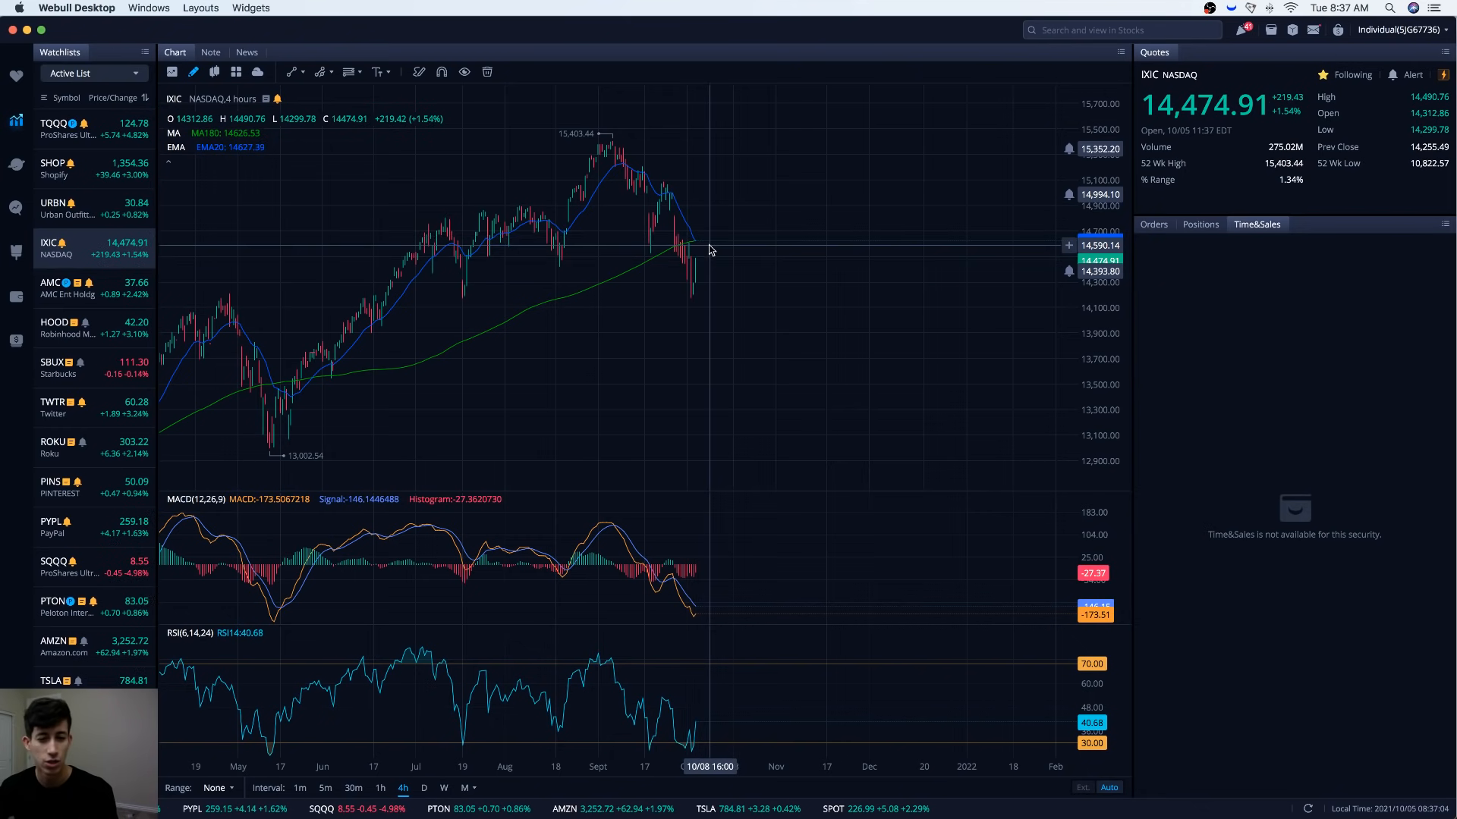
mouse_move(691, 243)
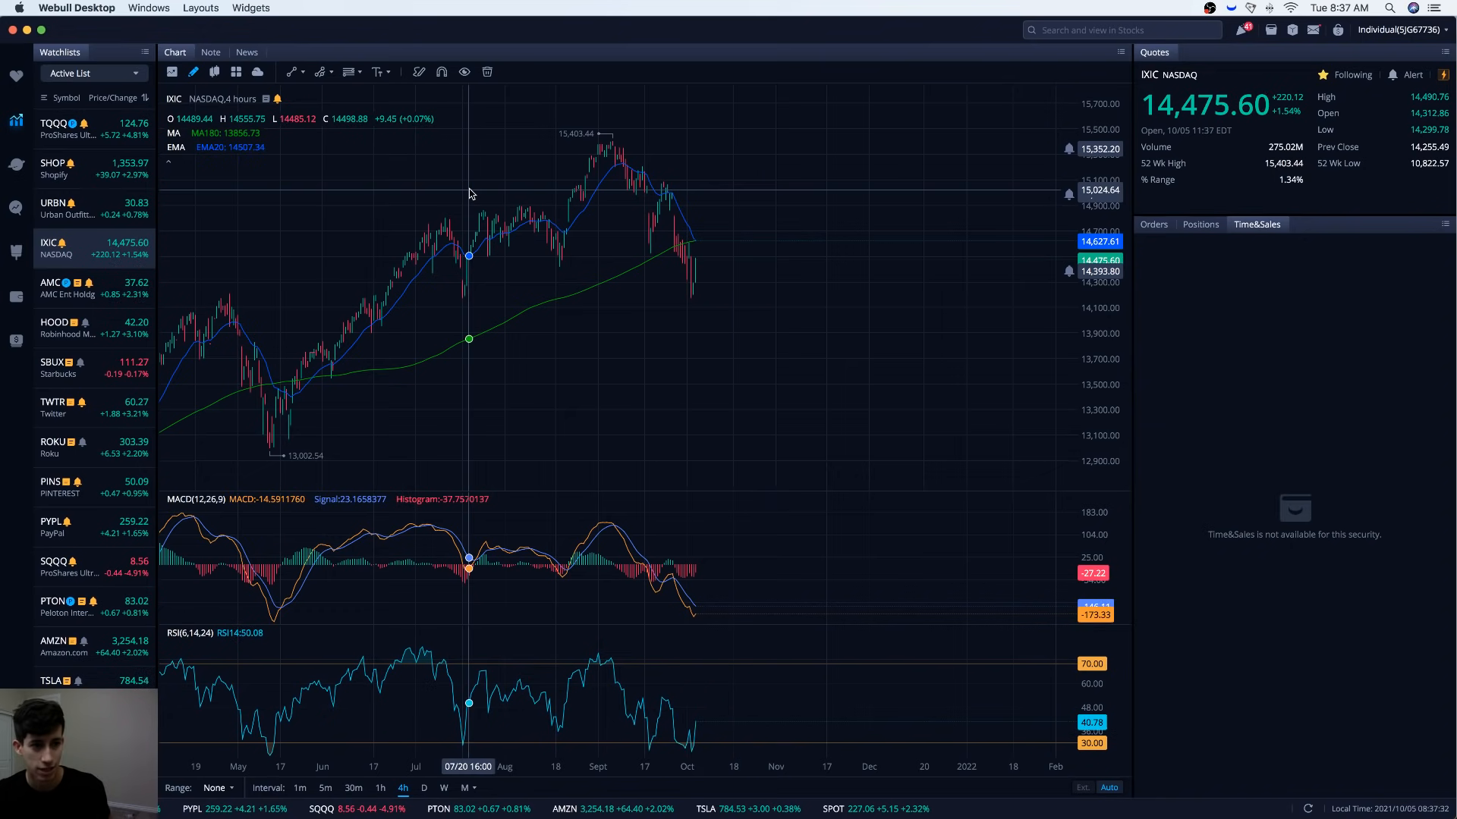
mouse_move(306, 266)
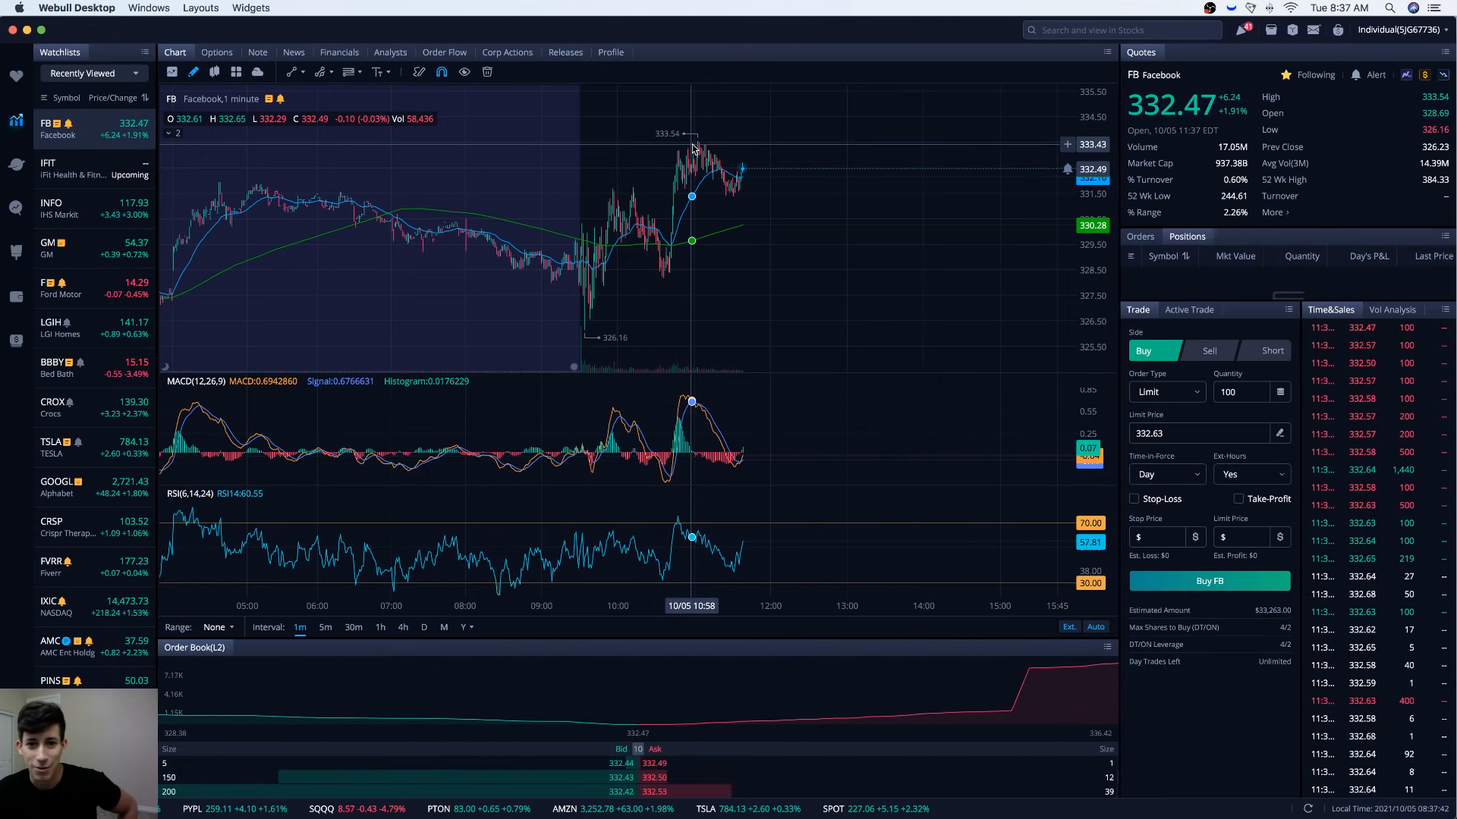
mouse_move(774, 286)
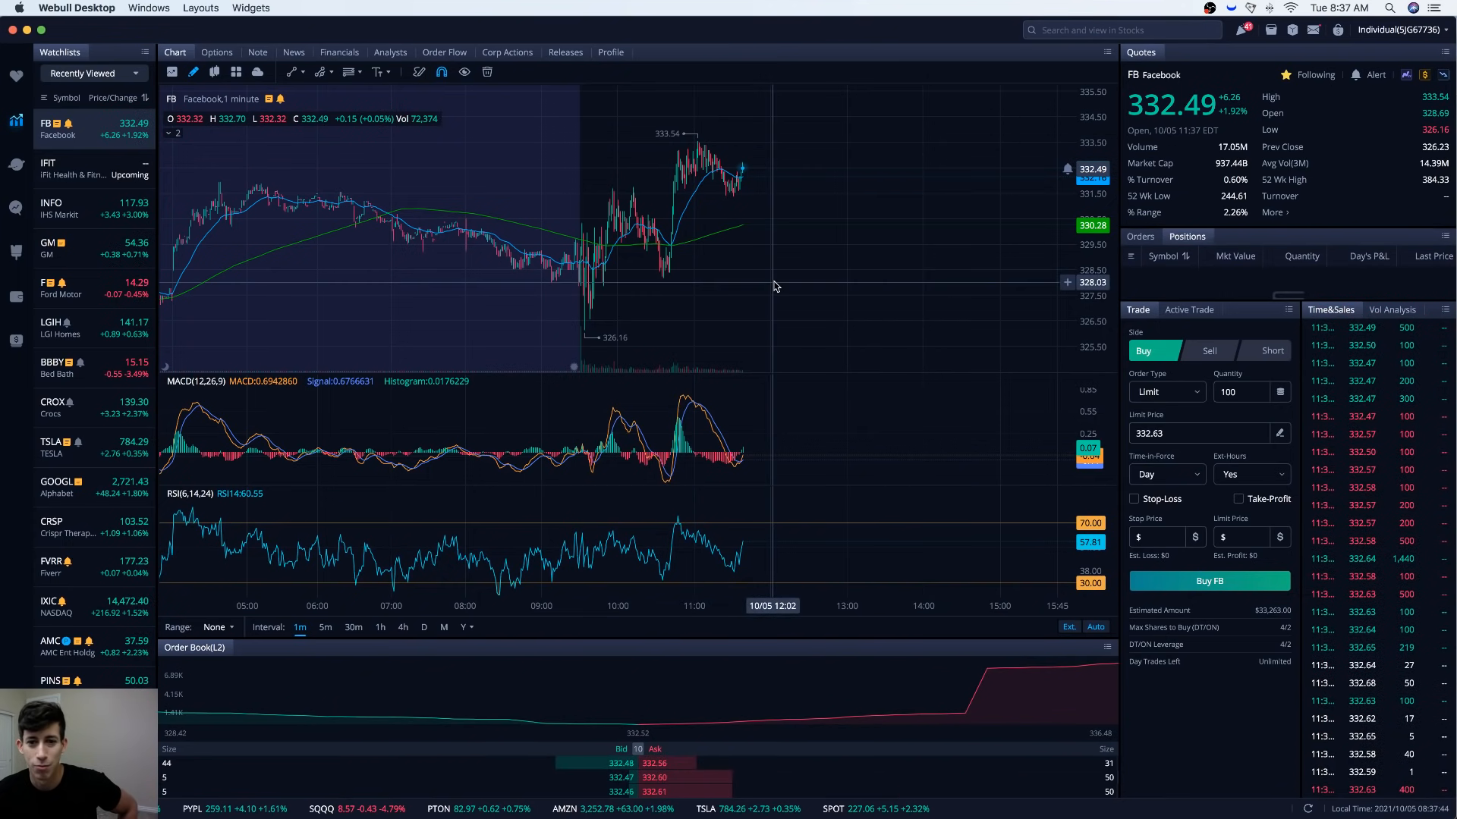